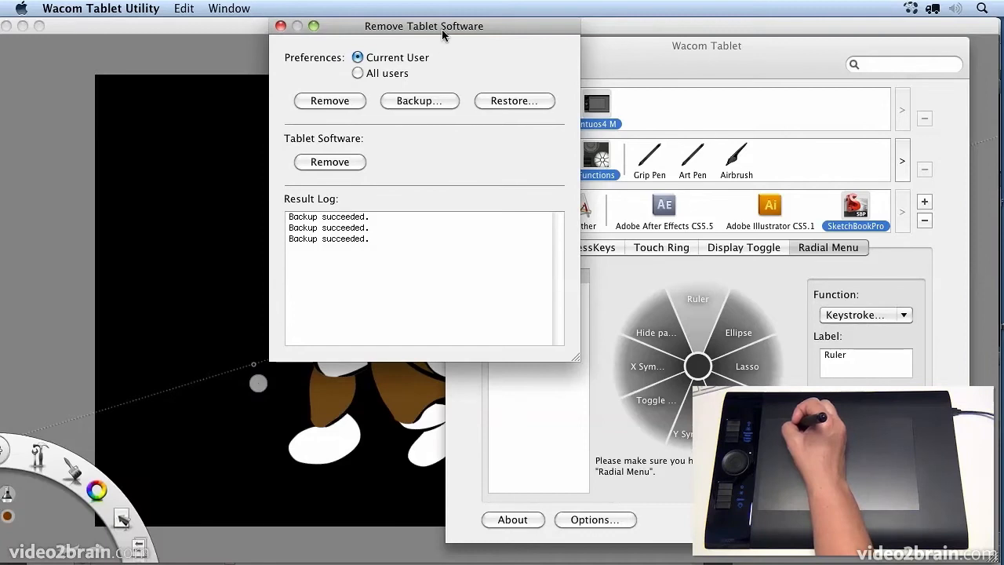
{"action": "mouse_move", "coordinate": [986, 11]}
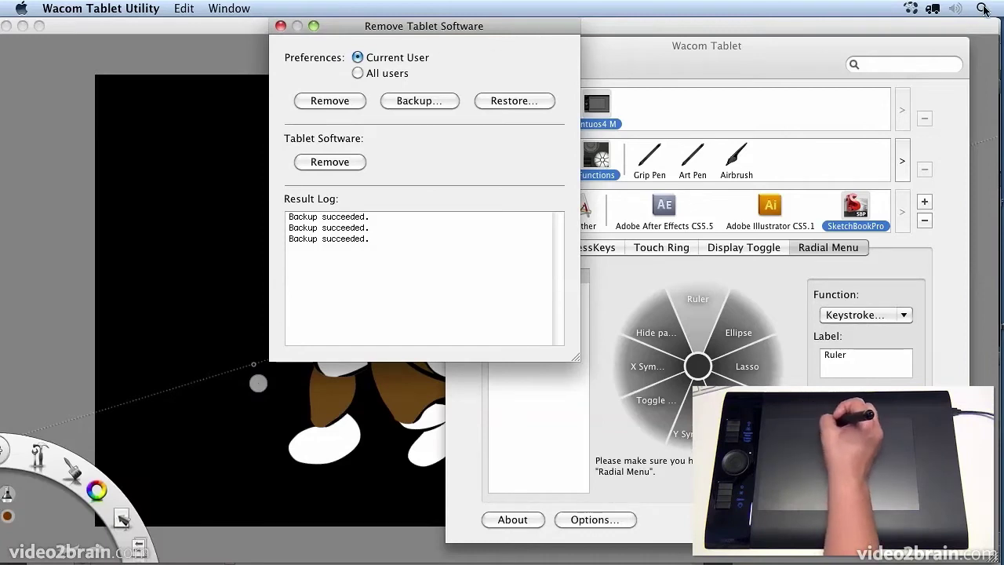
Step: Start restoring preferences from a backup, cancel it, and close the removal utility
{"action": "left_click", "coordinate": [982, 10]}
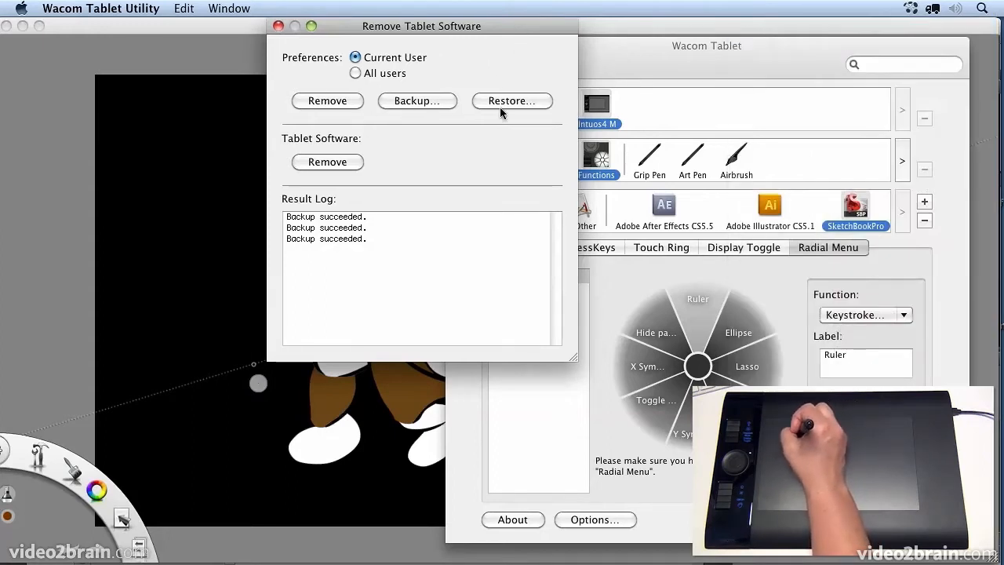
{"action": "left_click", "coordinate": [418, 100]}
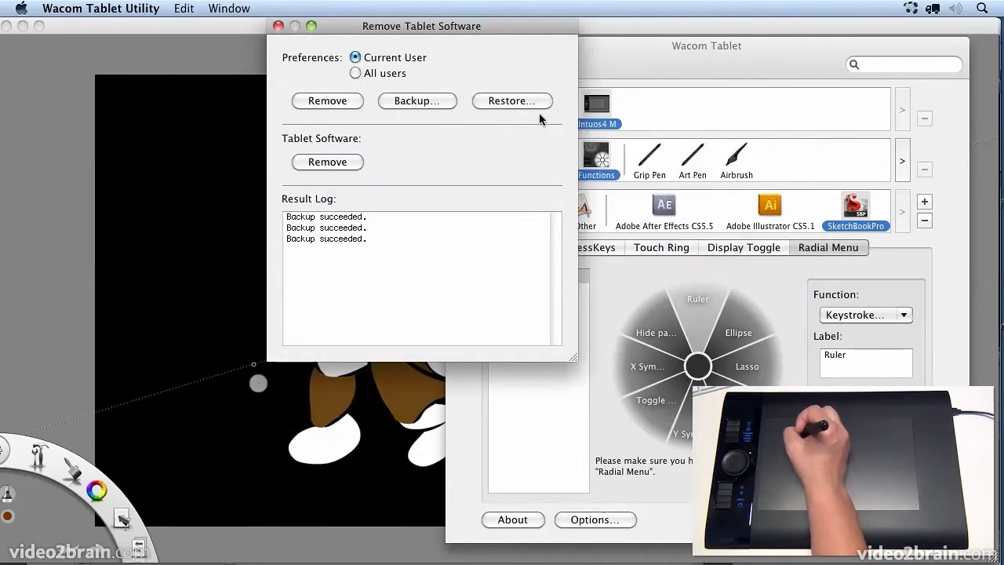
{"action": "left_click", "coordinate": [512, 100]}
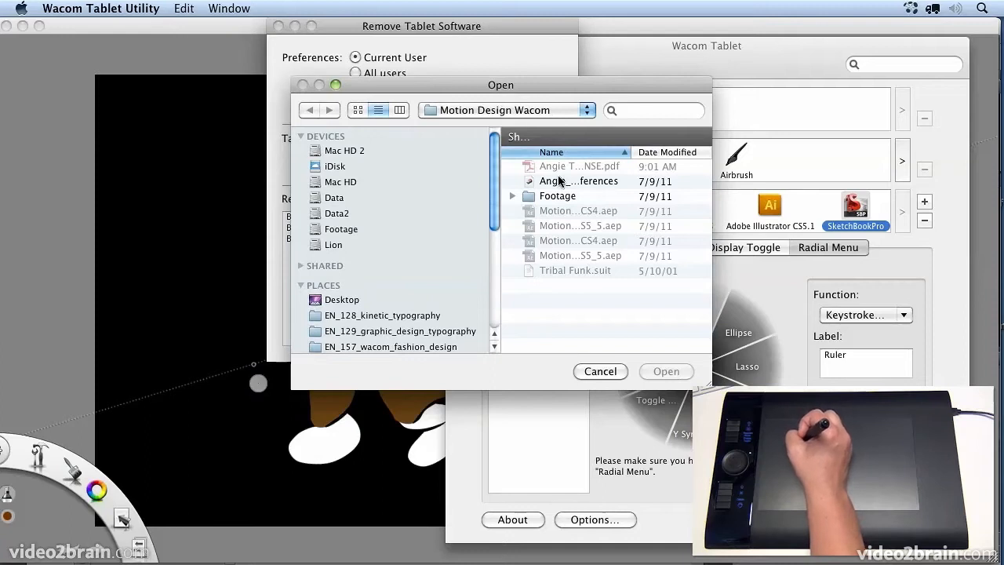
{"action": "left_click", "coordinate": [577, 180]}
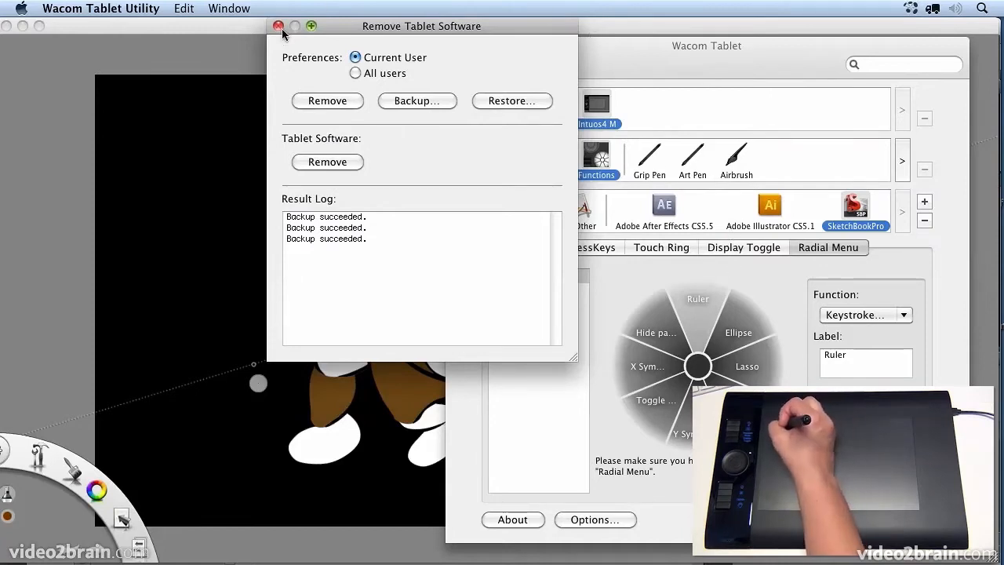
{"action": "left_click", "coordinate": [280, 25]}
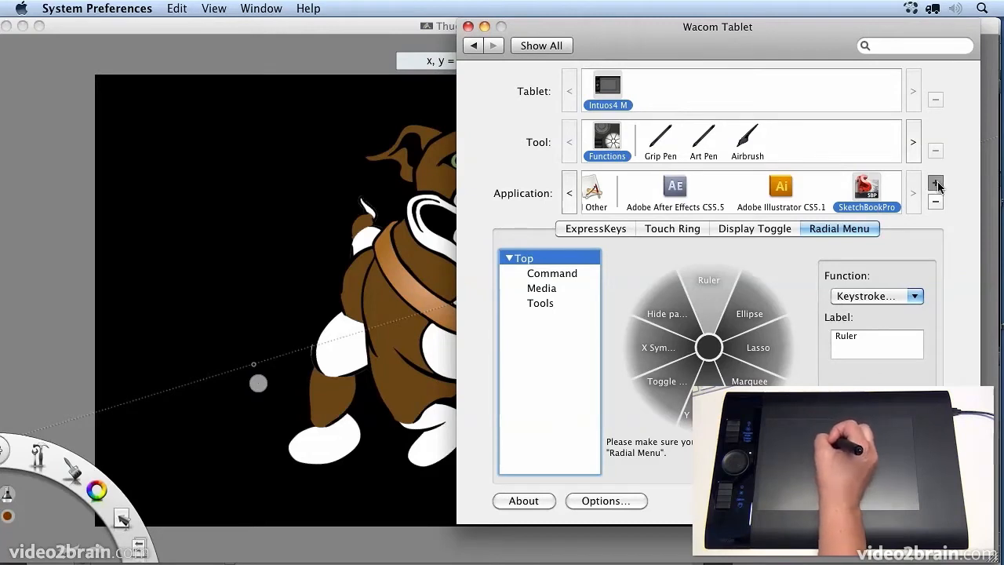
Step: Begin adding an application to customize, then cancel the Select Application dialog
{"action": "left_click", "coordinate": [935, 182]}
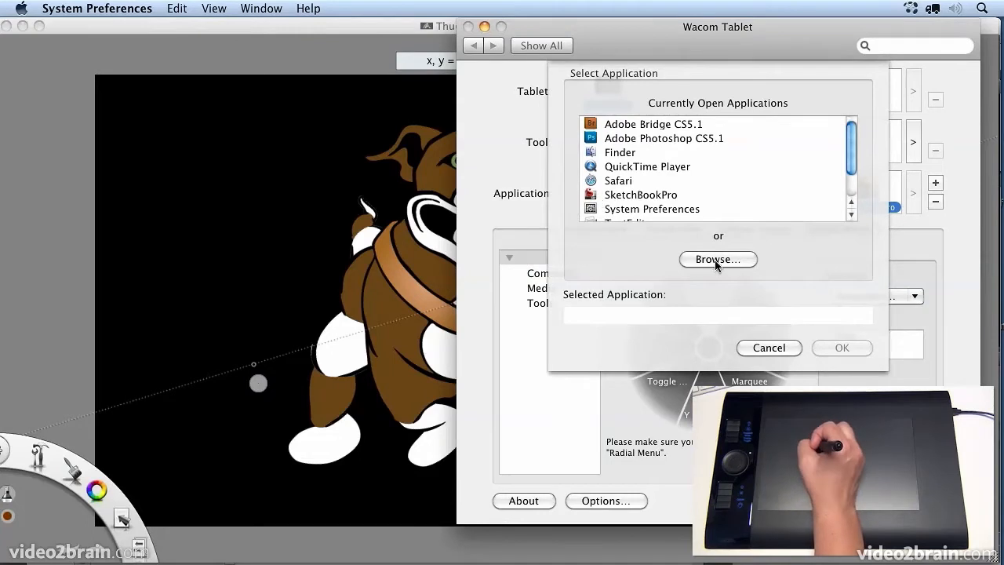
{"action": "mouse_move", "coordinate": [787, 375]}
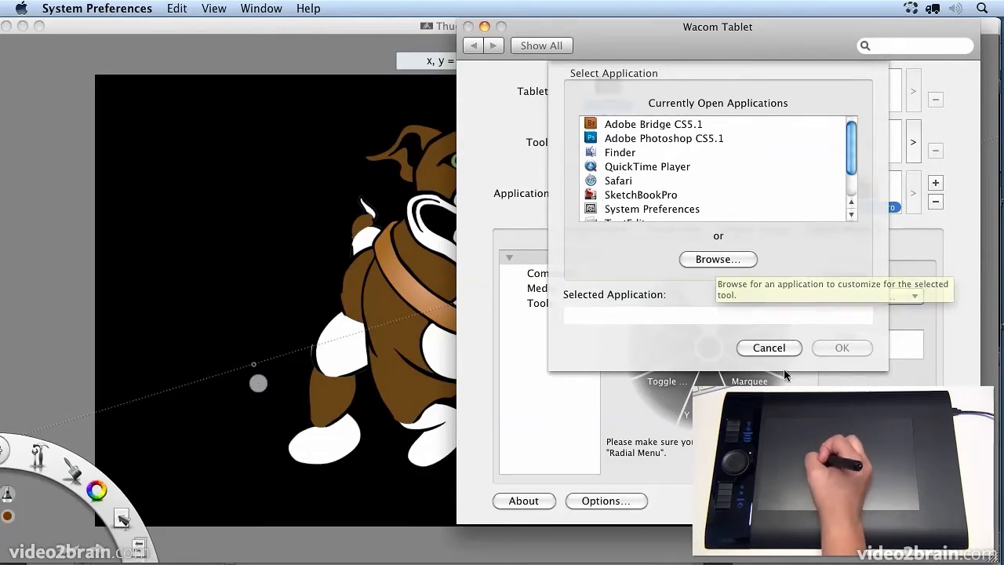
{"action": "left_click", "coordinate": [769, 349]}
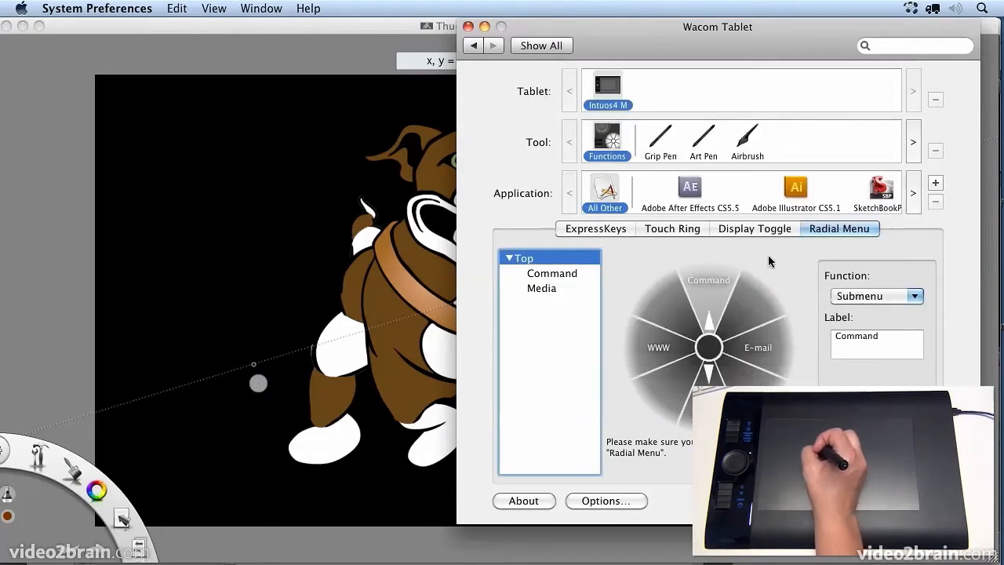
Step: Show SketchBookPro's radial menu and browse its Command and Tools submenus
{"action": "left_click", "coordinate": [866, 192]}
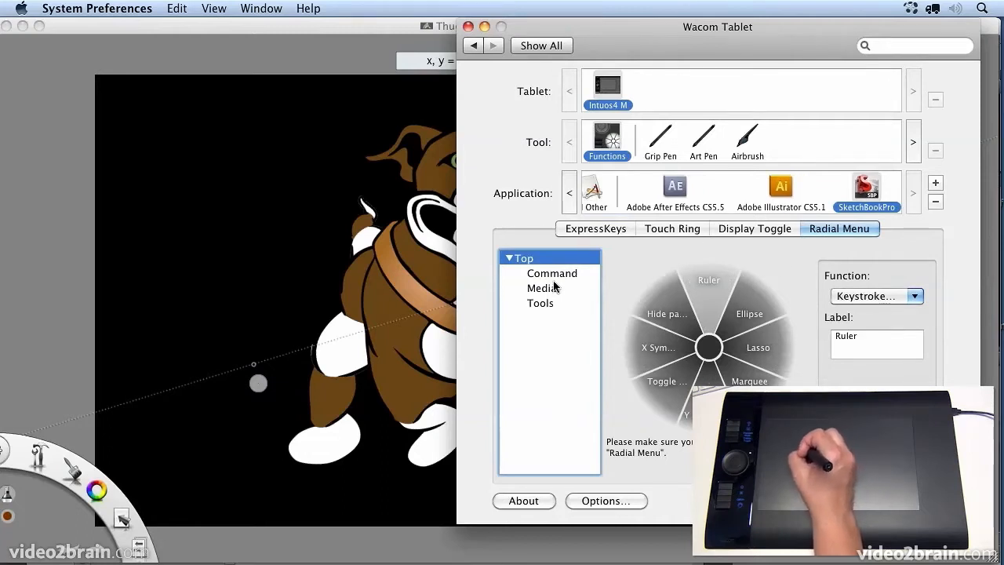
{"action": "mouse_move", "coordinate": [562, 280]}
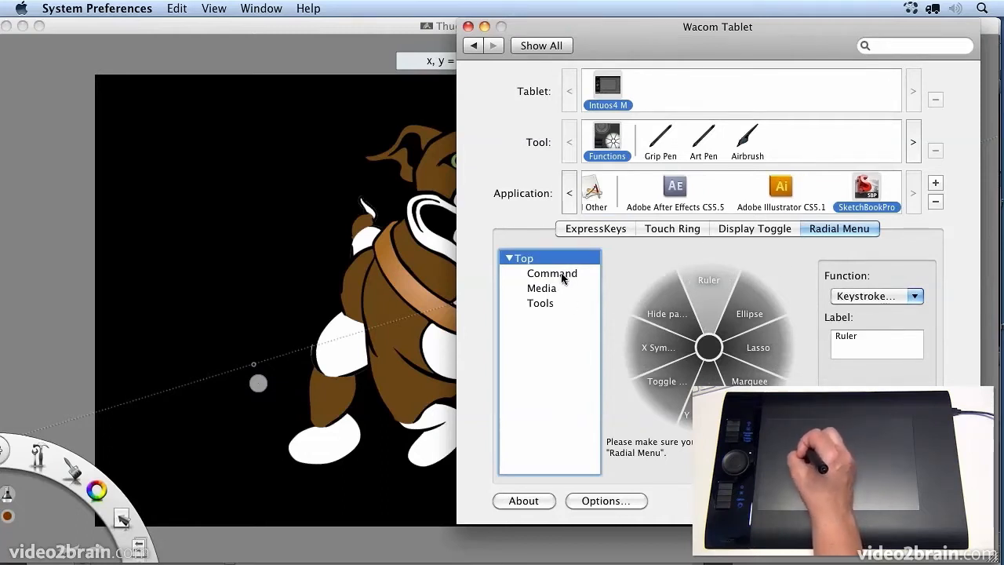
{"action": "left_click", "coordinate": [552, 273]}
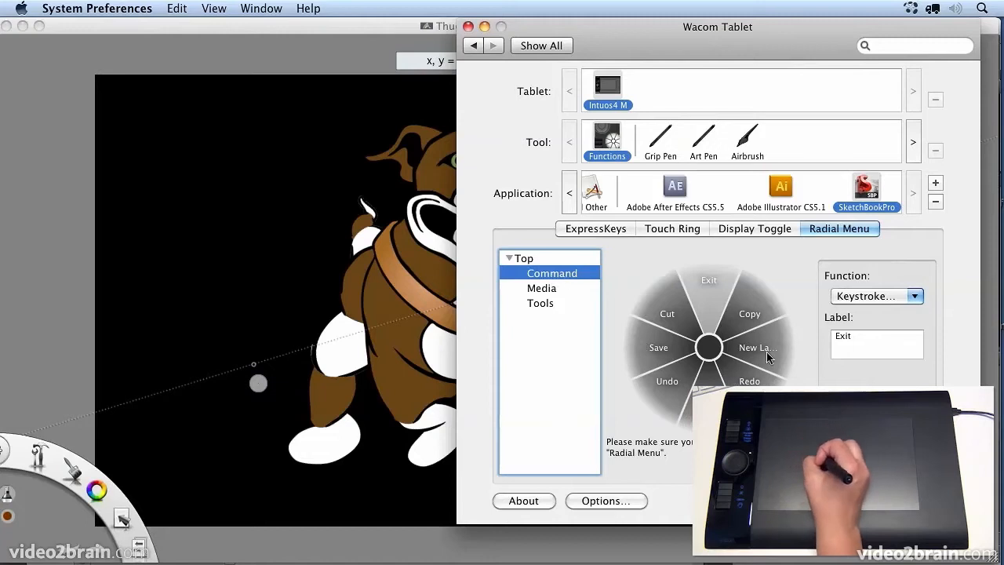
{"action": "mouse_move", "coordinate": [571, 306]}
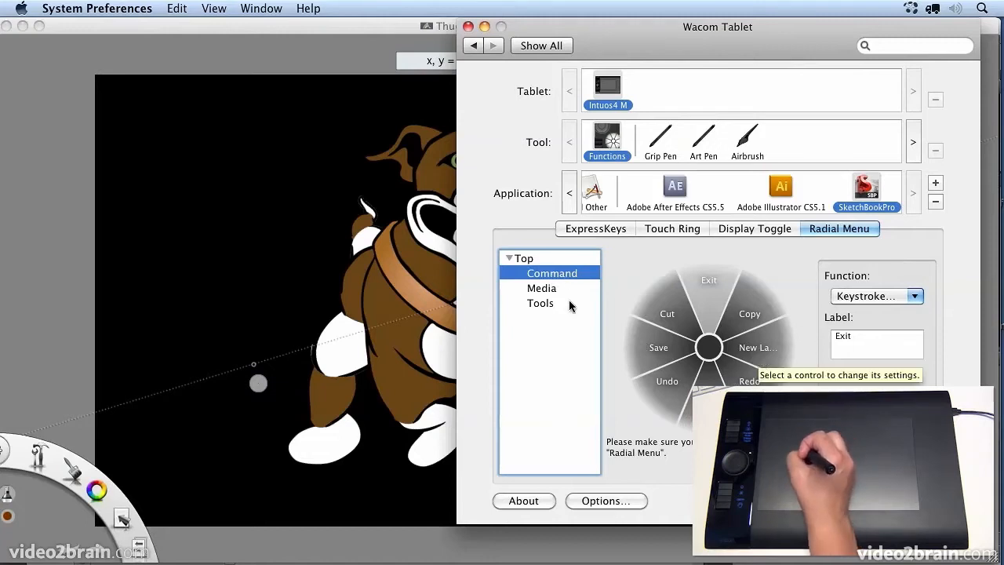
{"action": "left_click", "coordinate": [540, 303]}
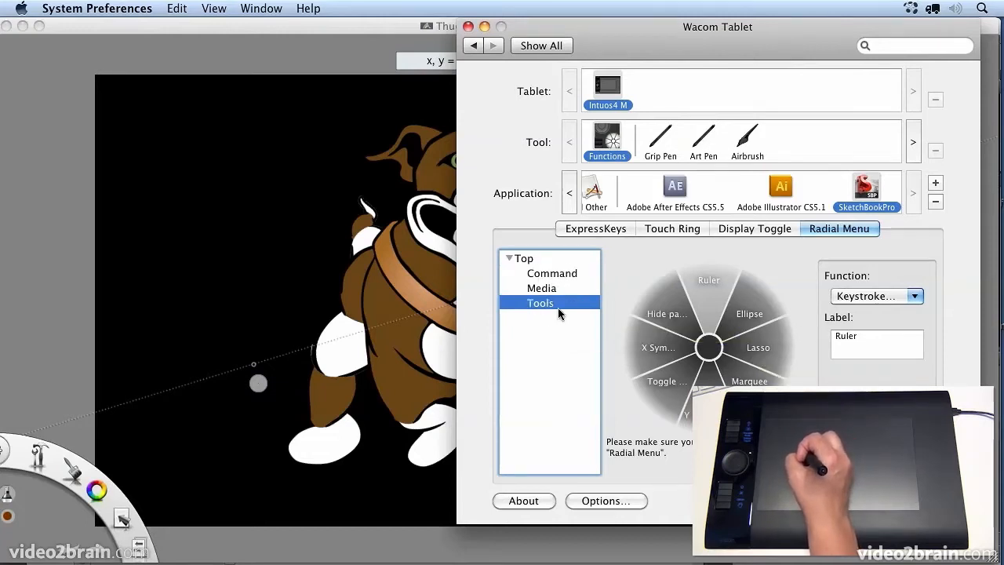
{"action": "mouse_move", "coordinate": [540, 273]}
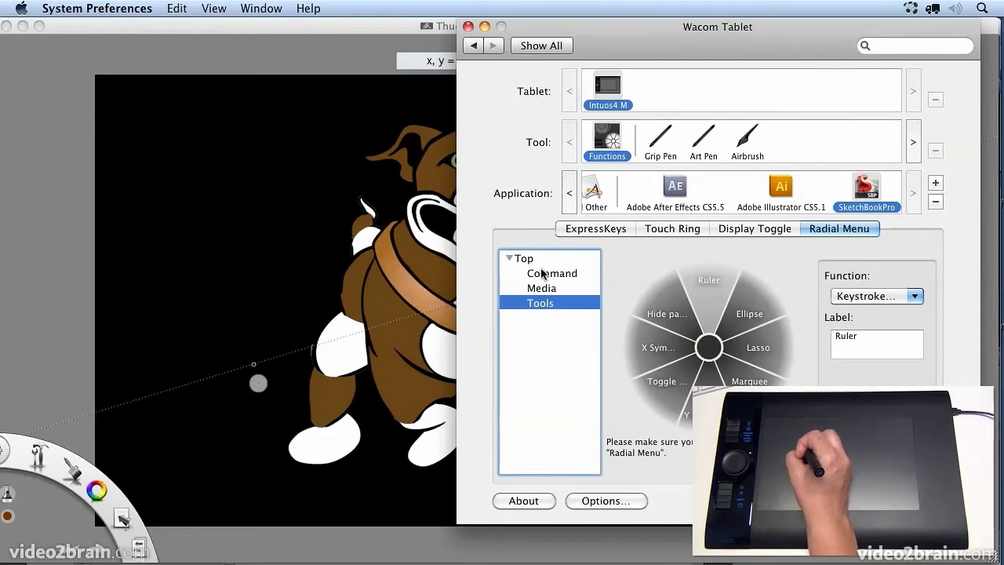
Step: Return to the top level, inspect its Tools slice, and reopen the Tools submenu
{"action": "left_click", "coordinate": [522, 258]}
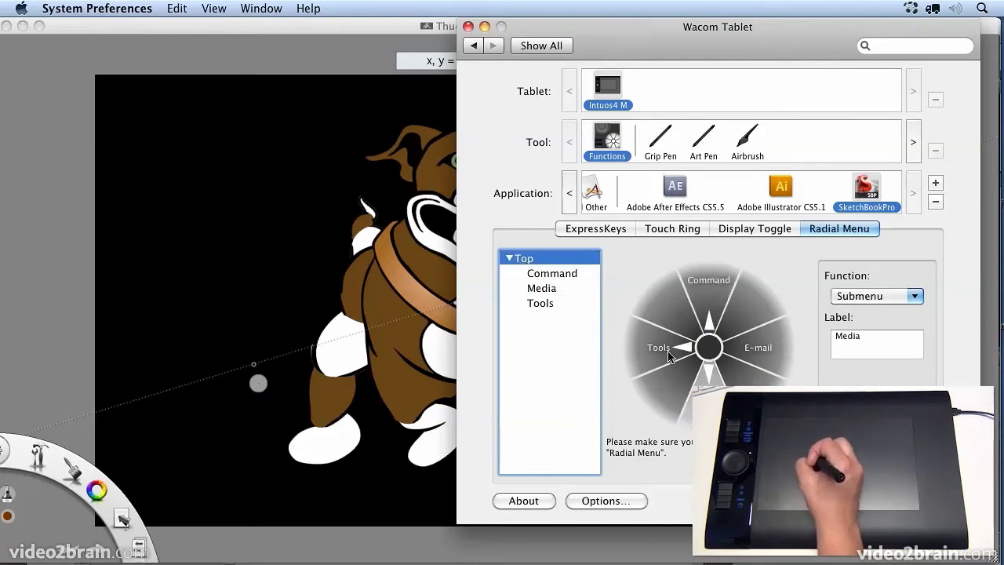
{"action": "left_click", "coordinate": [914, 295]}
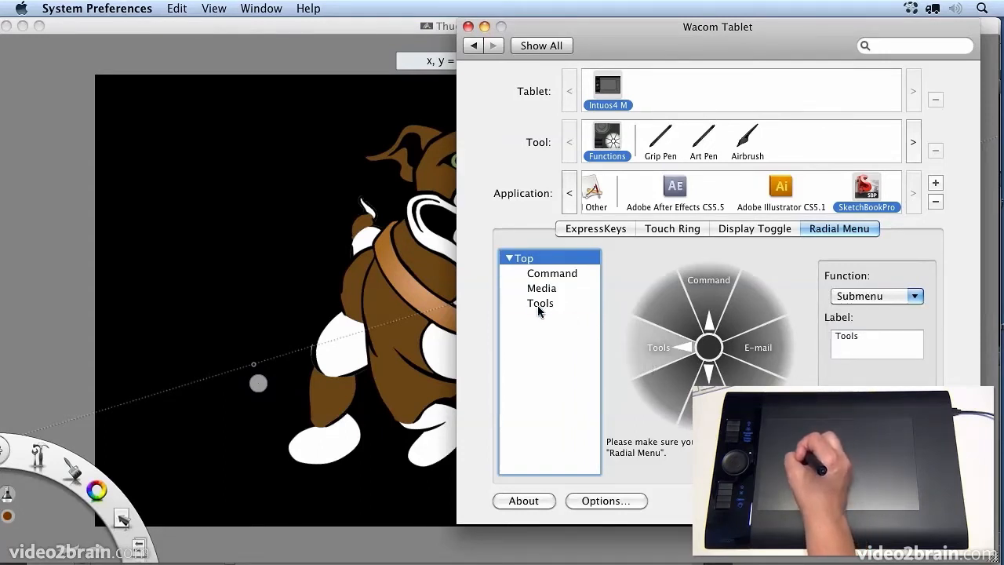
{"action": "left_click", "coordinate": [540, 302]}
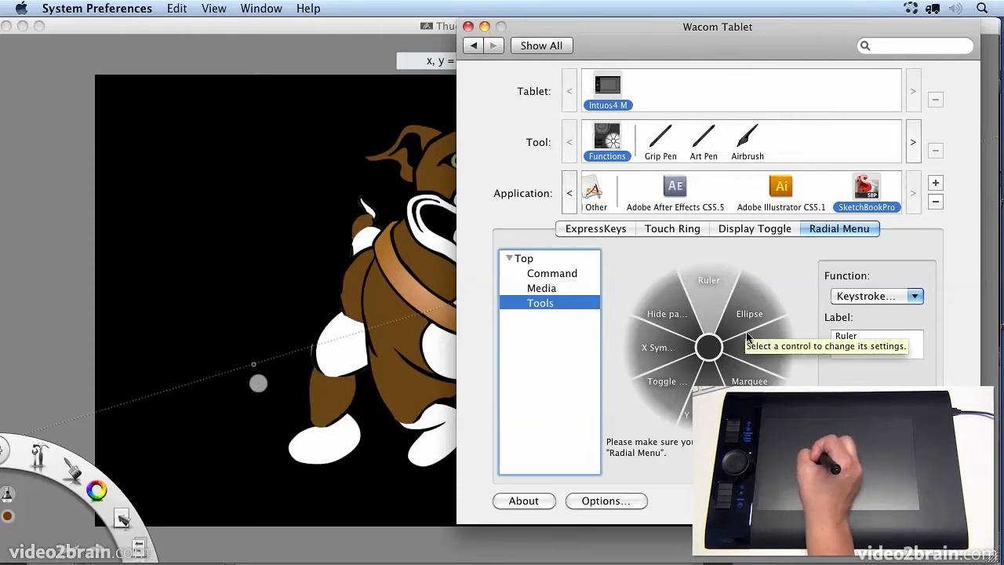
{"action": "mouse_move", "coordinate": [752, 317]}
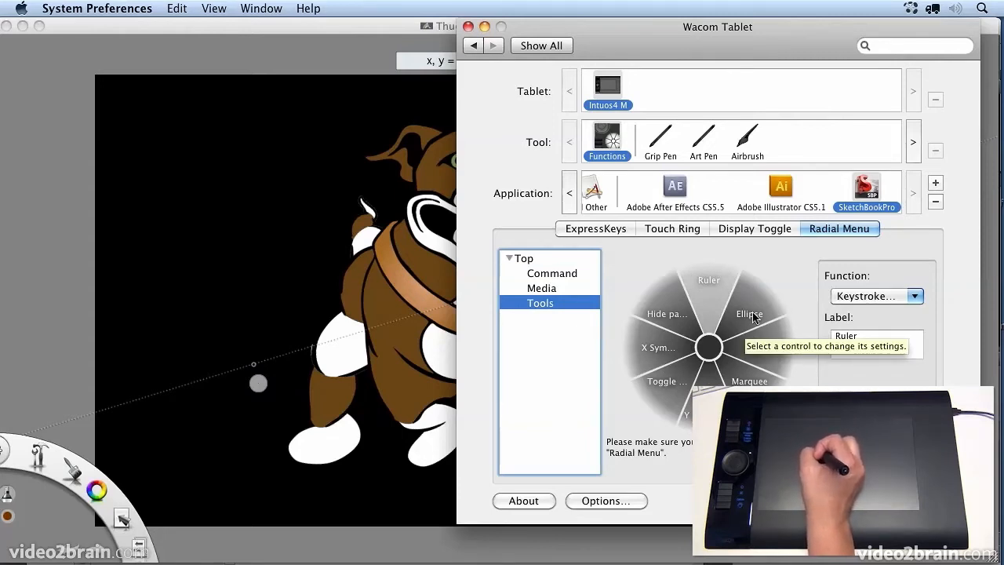
{"action": "mouse_move", "coordinate": [646, 357]}
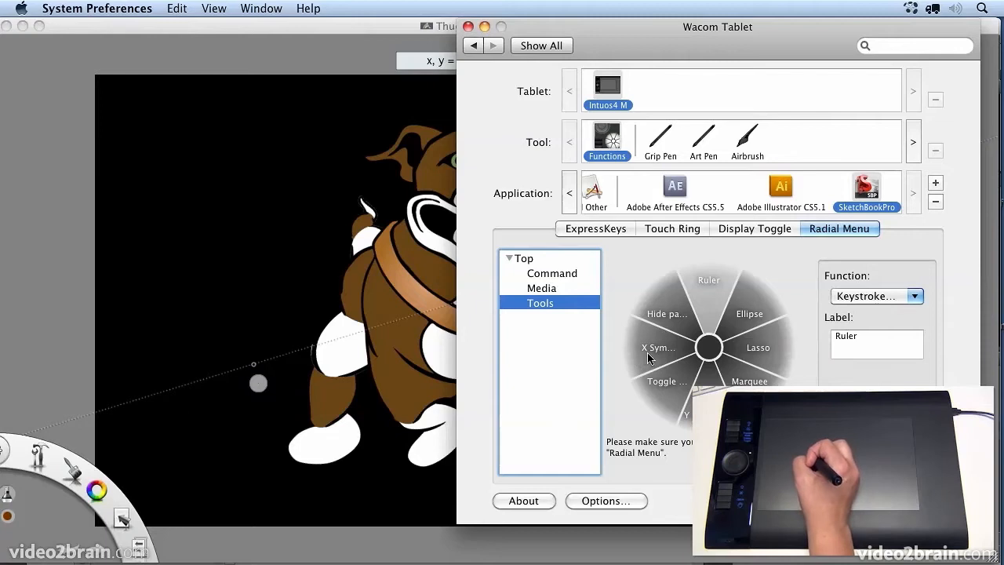
Step: Assign keystroke x named X Symmetry to the X Sym slot in the Tools submenu
{"action": "left_click", "coordinate": [659, 348]}
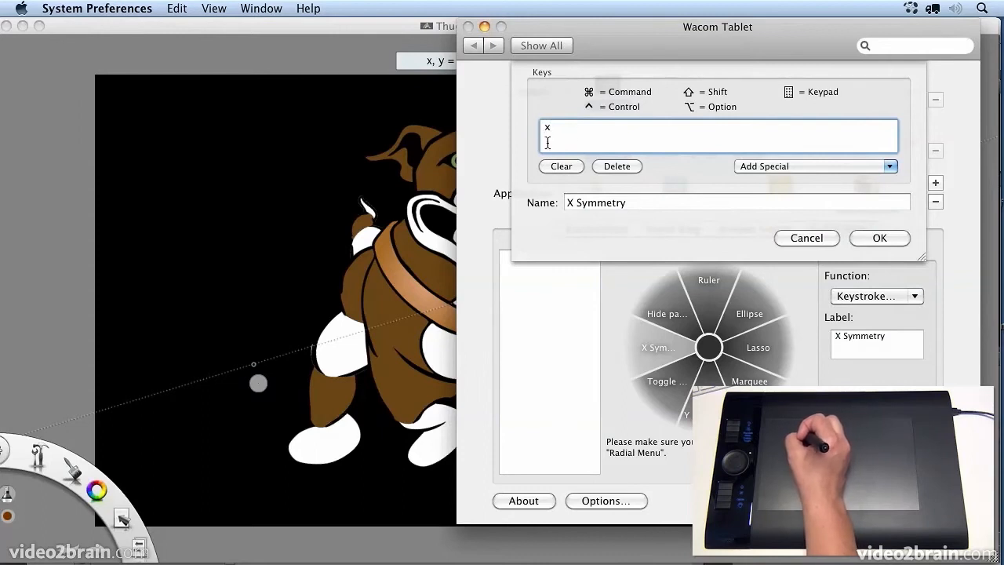
{"action": "mouse_move", "coordinate": [835, 264]}
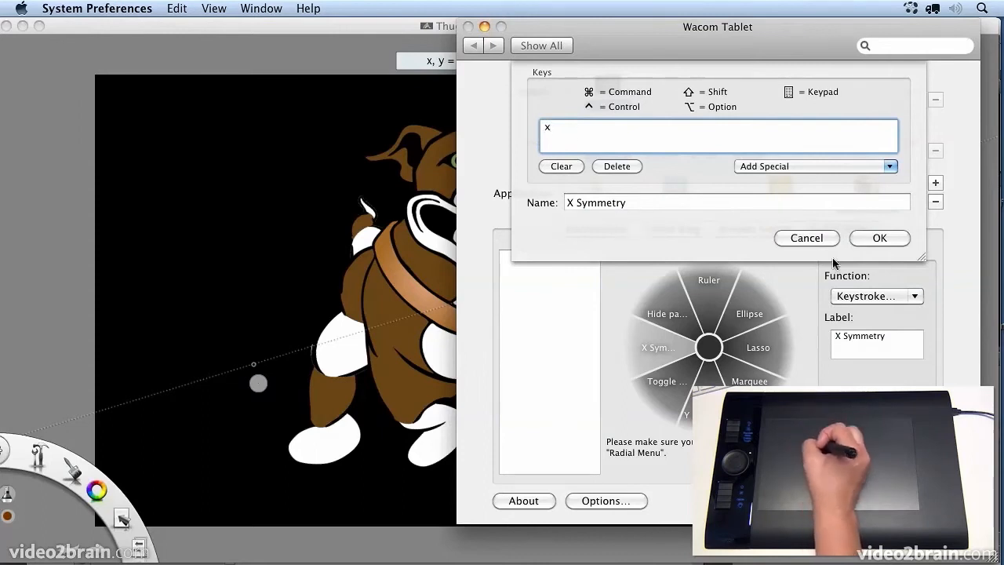
{"action": "left_click", "coordinate": [879, 239]}
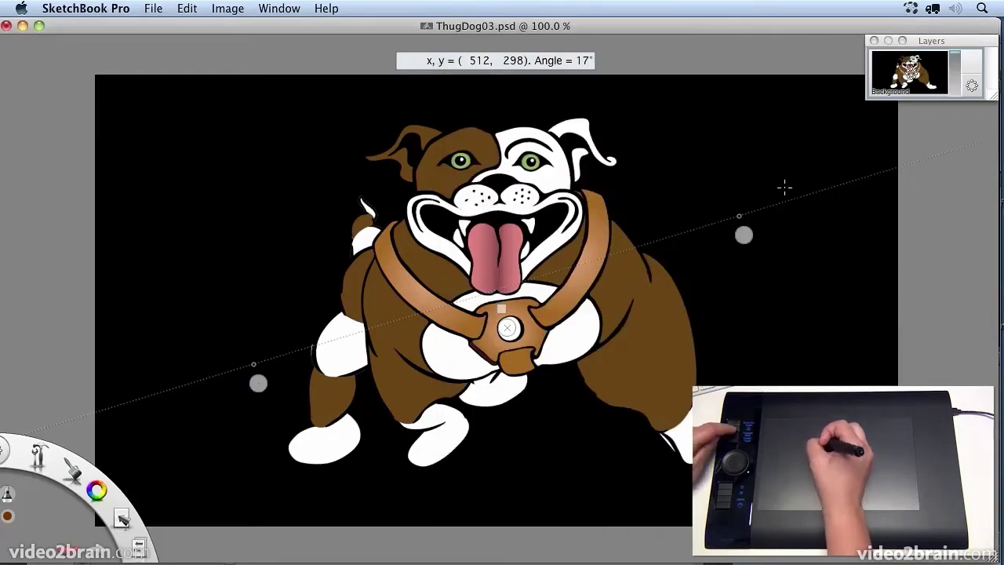
Step: Switch to SketchBook Pro and trigger X Symmetry on the bulldog from the radial menu
{"action": "left_click", "coordinate": [743, 238]}
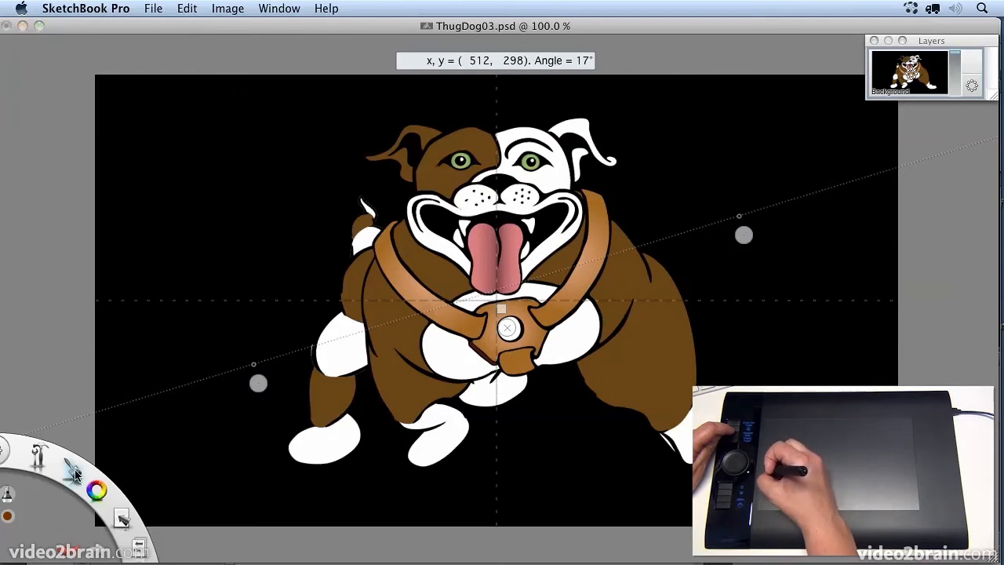
{"action": "left_click", "coordinate": [66, 463]}
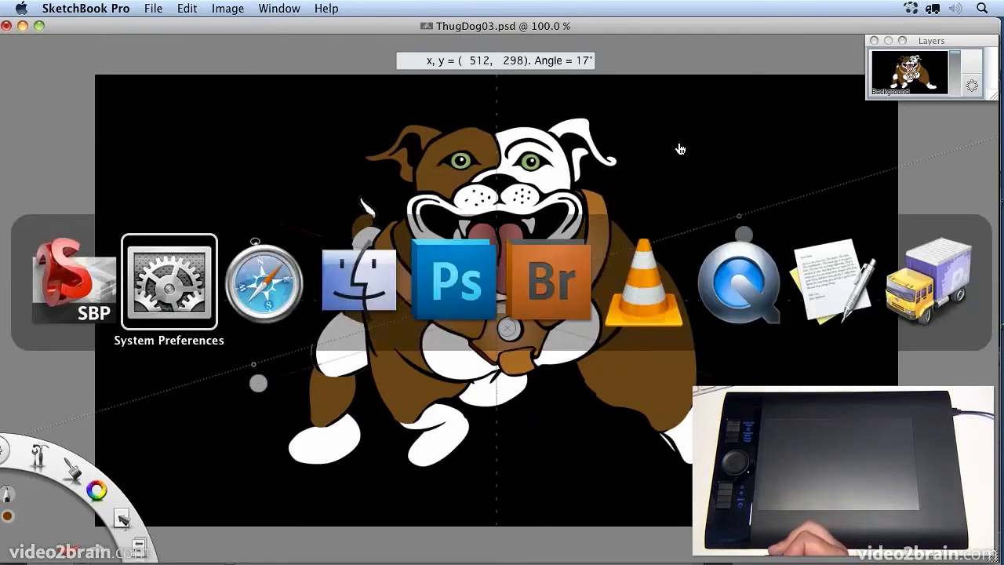
Step: Bring up the tablet settings and review SketchBook Pro's ExpressKeys assignments
{"action": "left_click", "coordinate": [170, 281]}
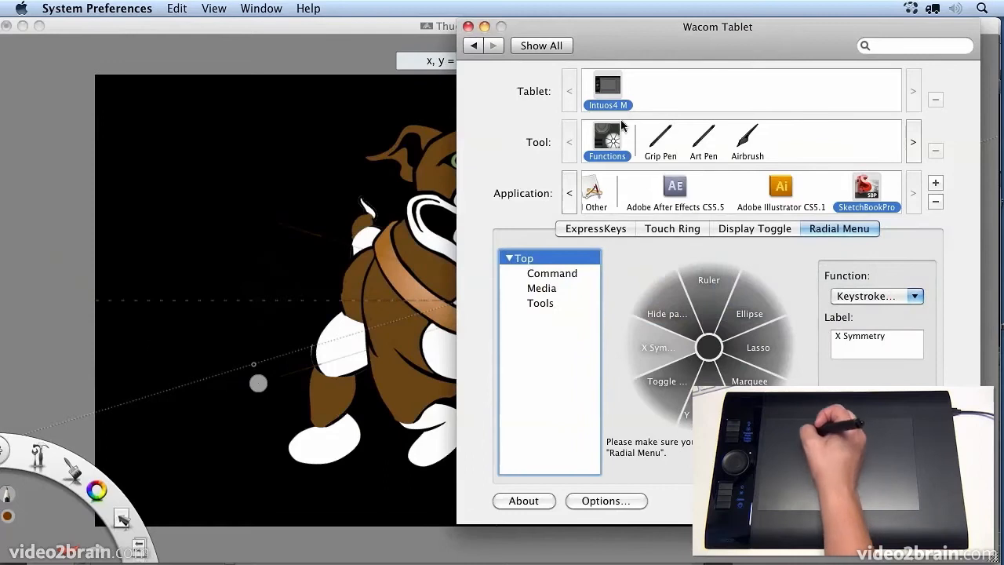
{"action": "mouse_move", "coordinate": [643, 213]}
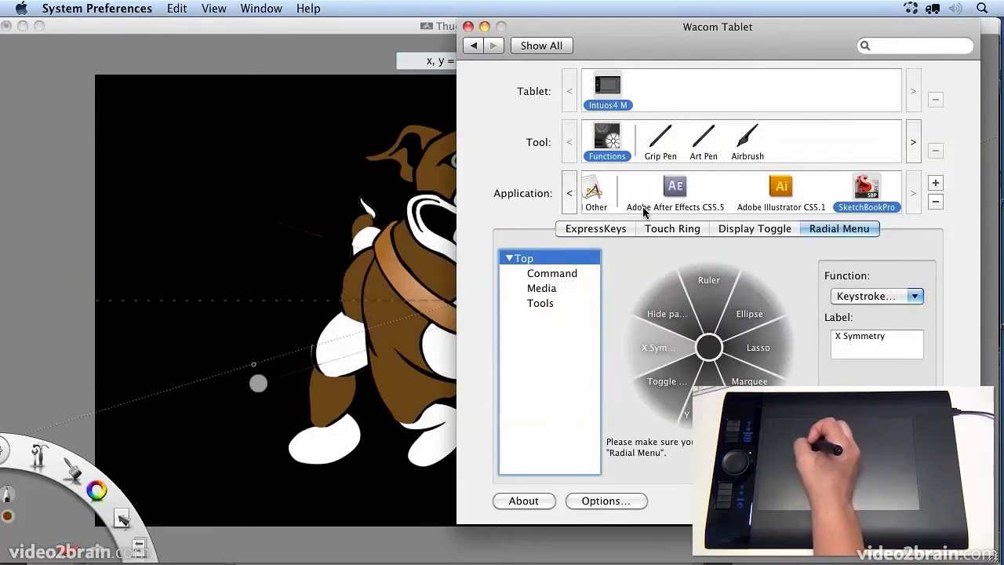
{"action": "left_click", "coordinate": [594, 229]}
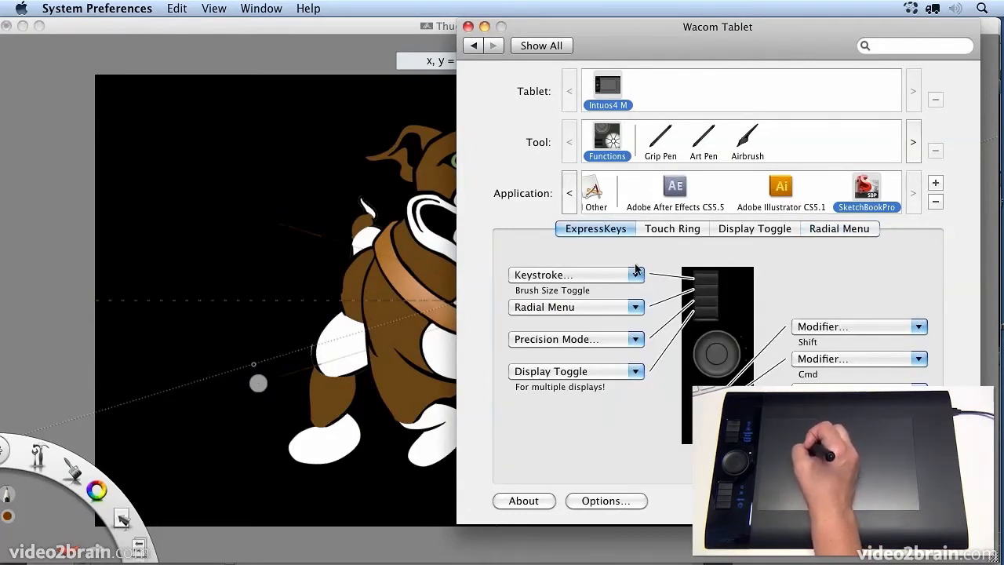
{"action": "mouse_move", "coordinate": [603, 361]}
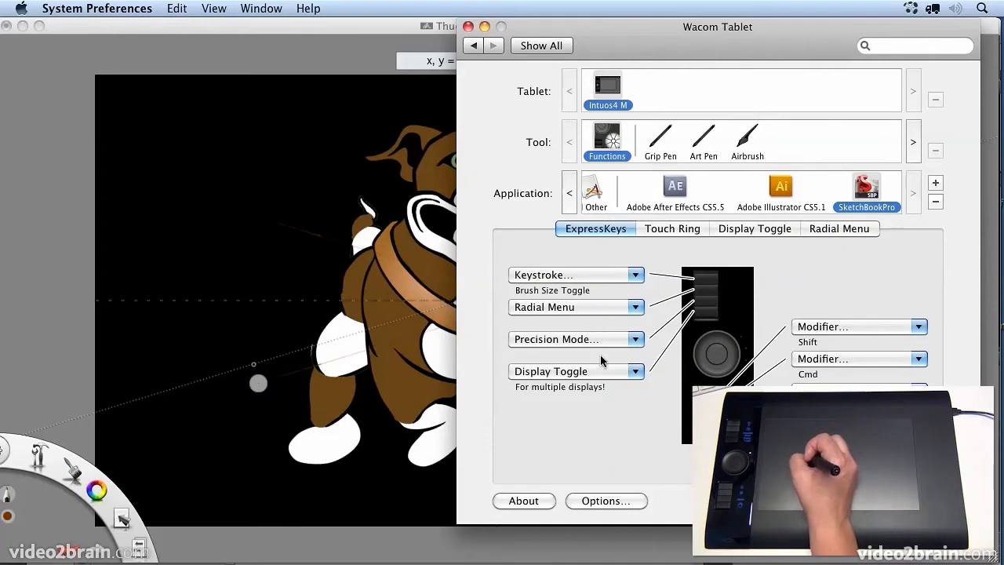
{"action": "mouse_move", "coordinate": [602, 279]}
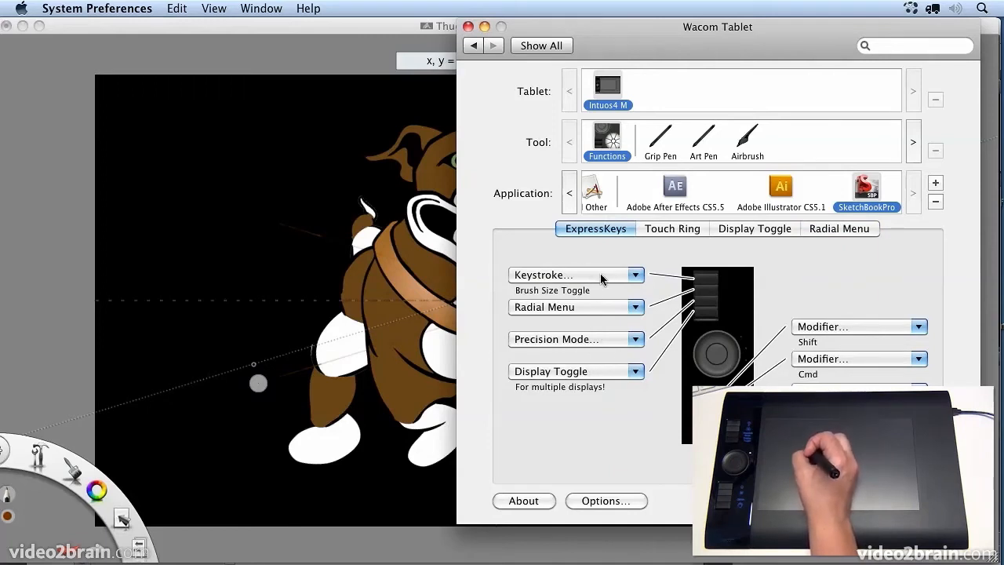
{"action": "left_click", "coordinate": [634, 275]}
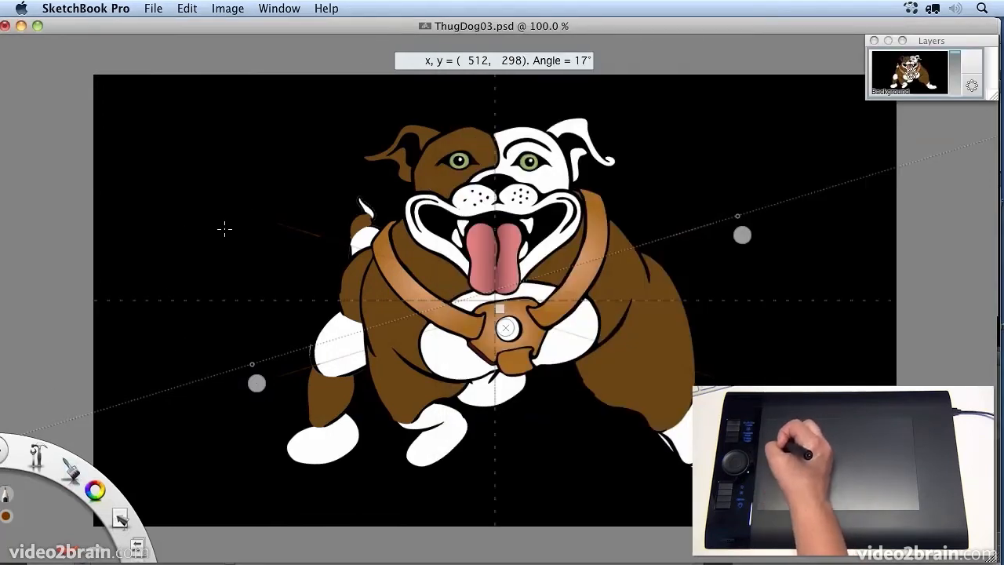
Step: Raise the brush size to about 31 and paint a broad mirrored brown stroke across the bulldog
{"action": "left_click", "coordinate": [39, 447]}
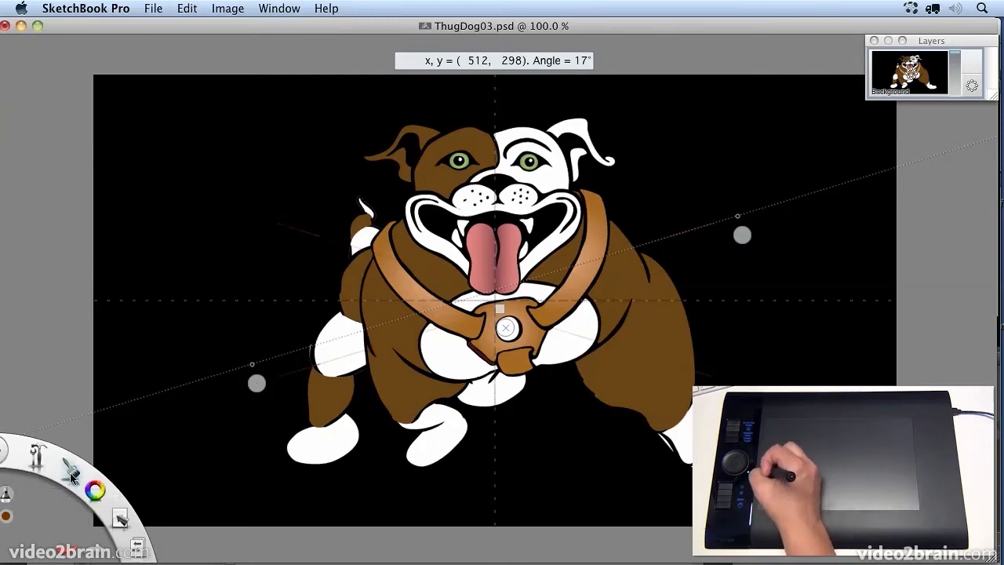
{"action": "mouse_move", "coordinate": [207, 251]}
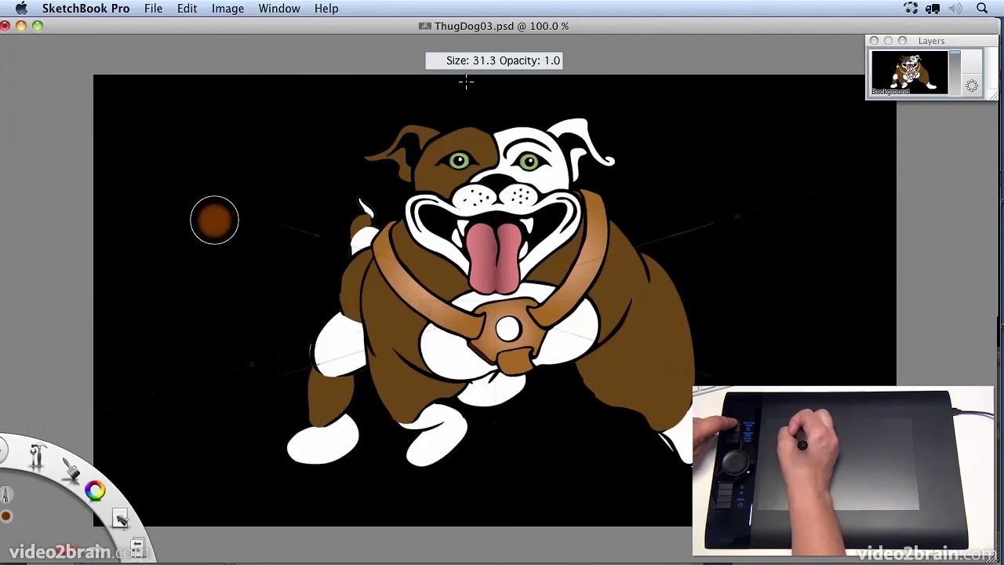
{"action": "left_click_drag", "start_coordinate": [219, 227], "coordinate": [784, 384]}
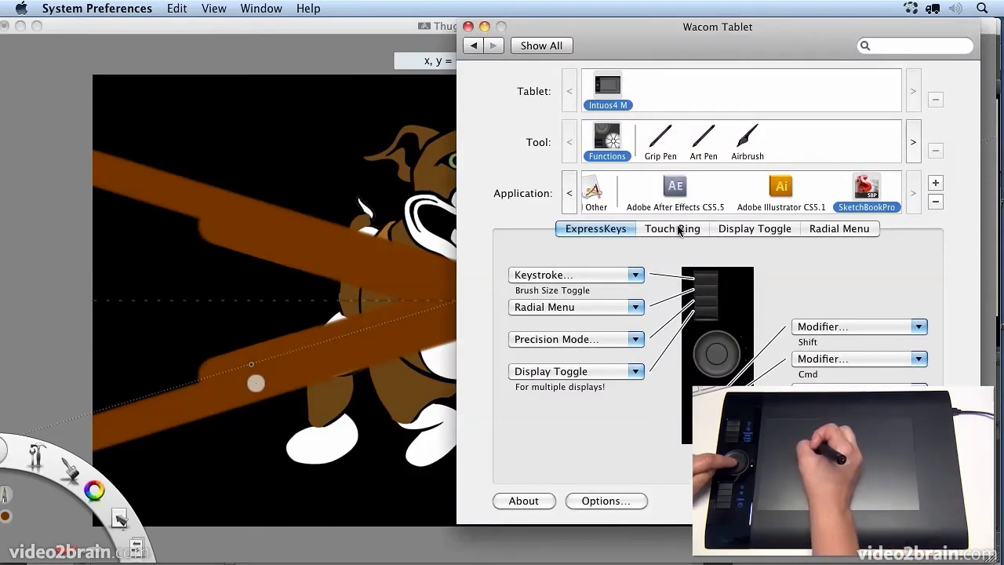
Step: Show the Touch Ring settings with the Canvas Rotation mode sending keystrokes 9 and 0
{"action": "left_click", "coordinate": [672, 230]}
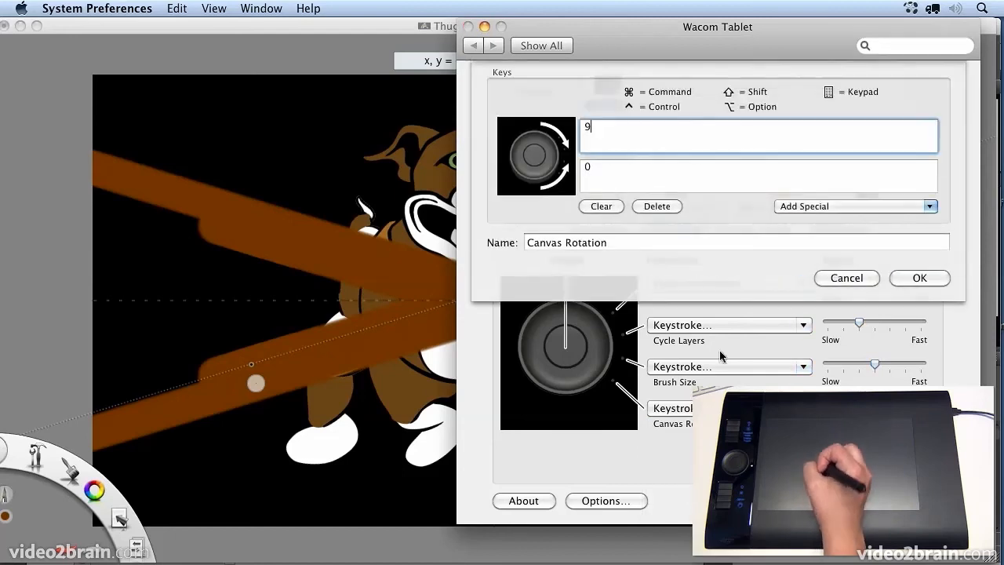
{"action": "mouse_move", "coordinate": [596, 134]}
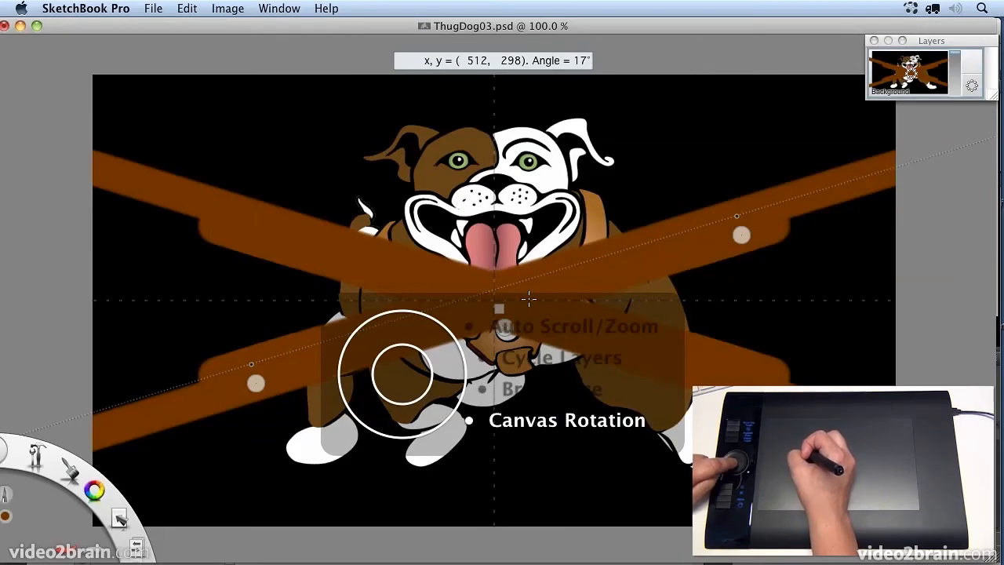
Step: Rotate the bulldog canvas with the Canvas Rotation touch-ring mode and bring up the radial menu
{"action": "left_click_drag", "start_coordinate": [400, 374], "coordinate": [530, 298]}
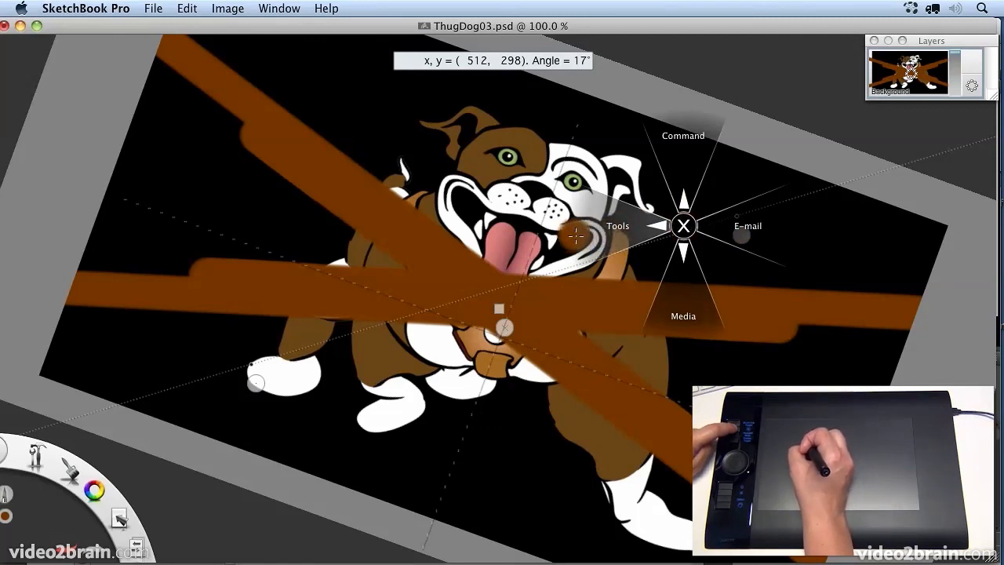
{"action": "mouse_move", "coordinate": [885, 285]}
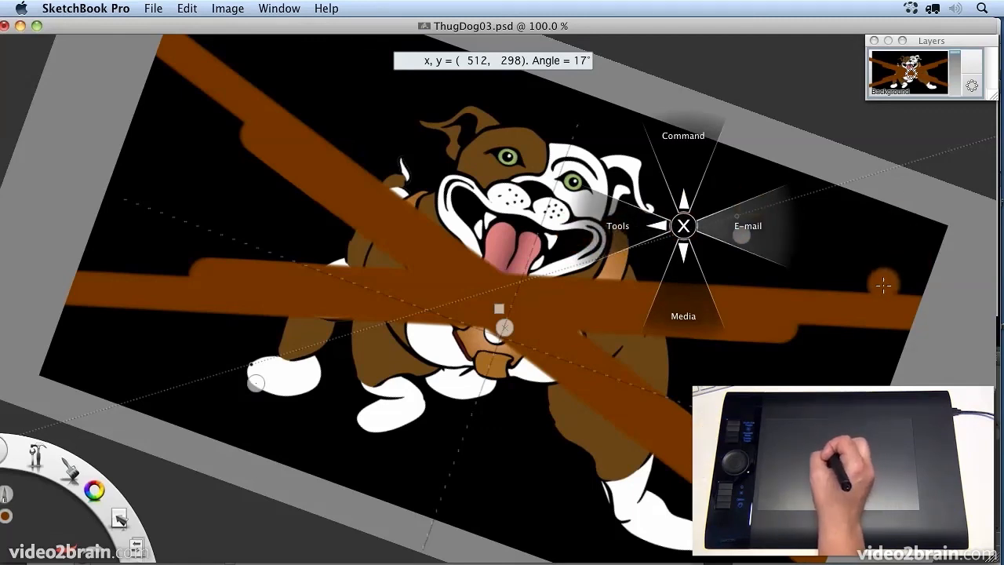
{"action": "mouse_move", "coordinate": [846, 293]}
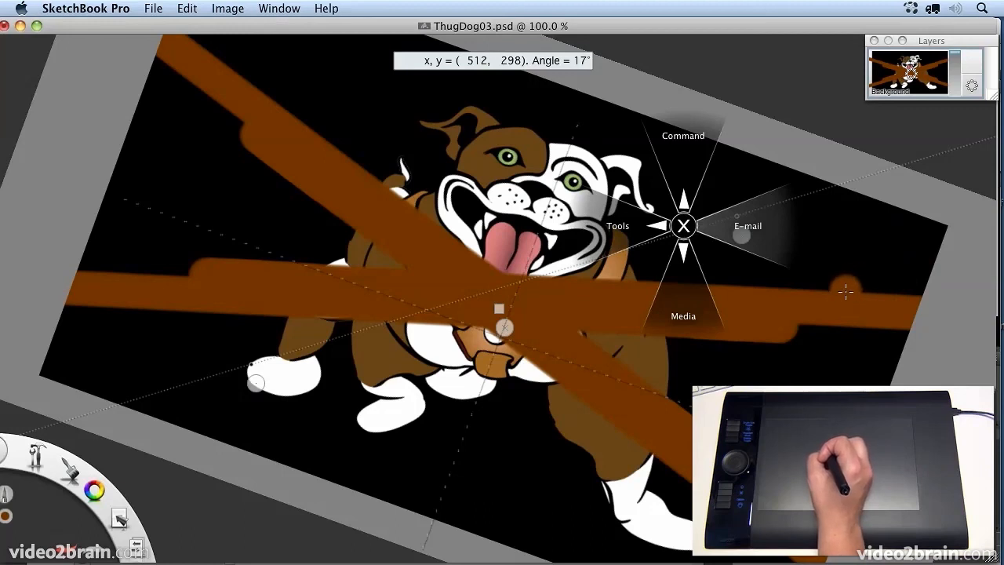